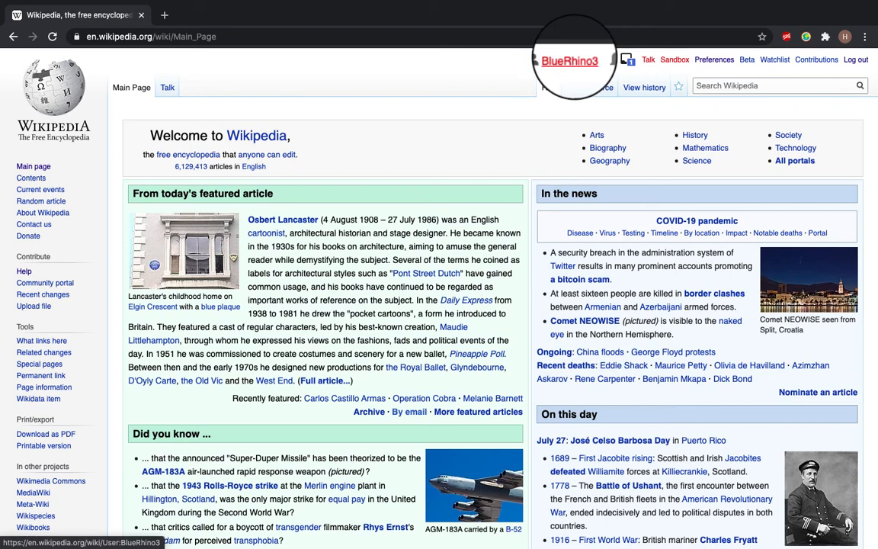
Open the BlueRhino3 user link and begin creating the missing User:BlueRhino3 page
click(569, 60)
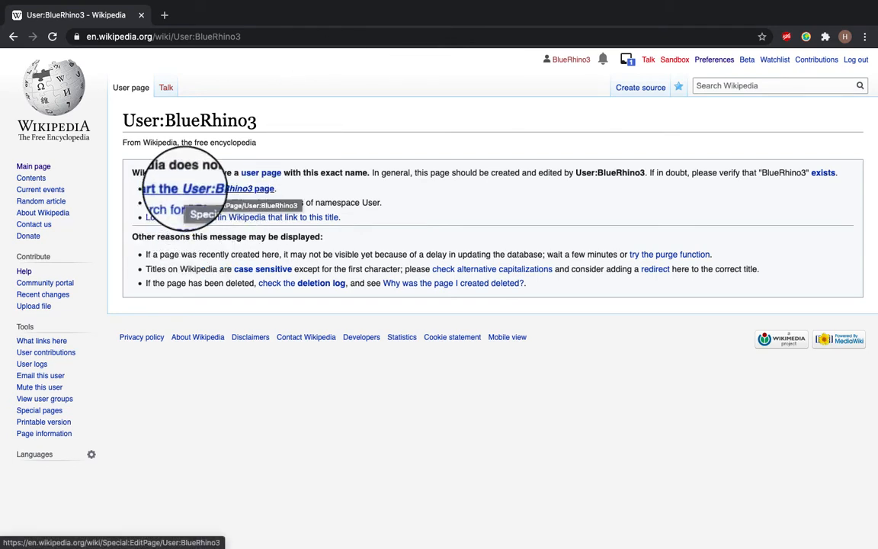
mouse_move(355, 172)
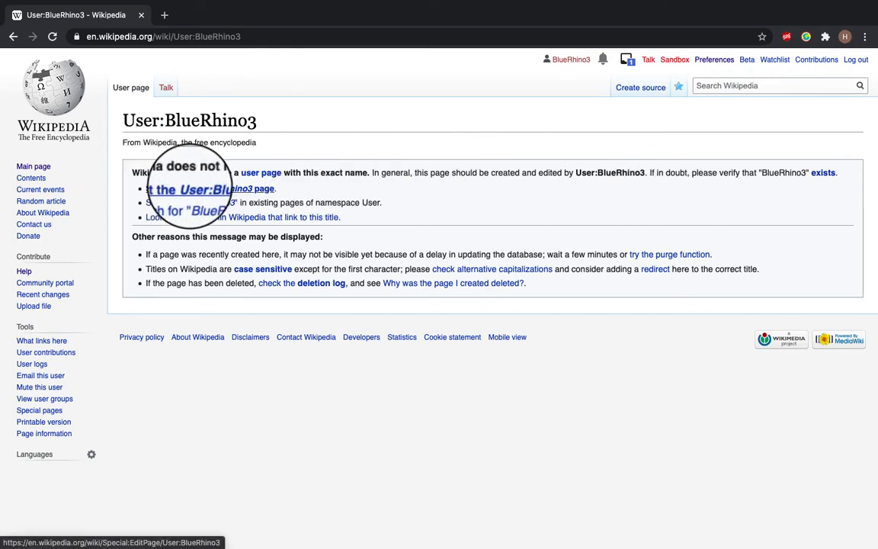
click(202, 189)
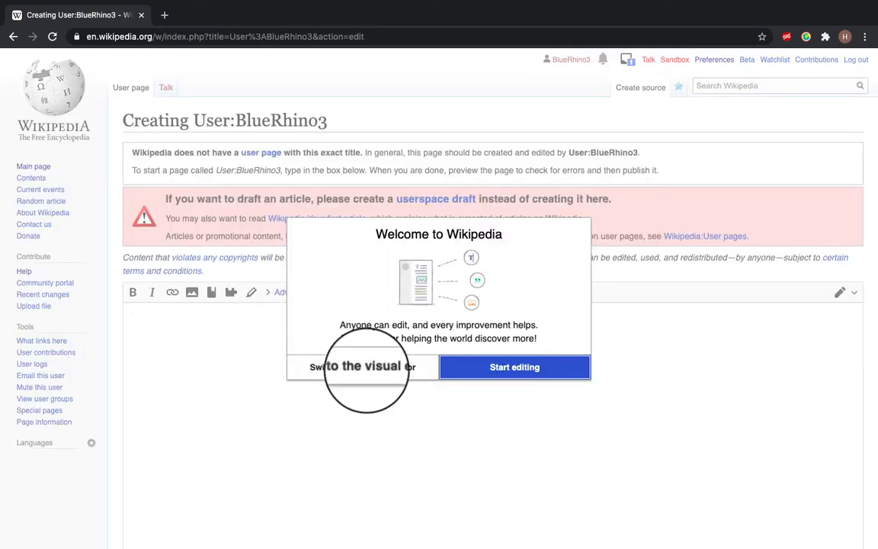
mouse_move(385, 369)
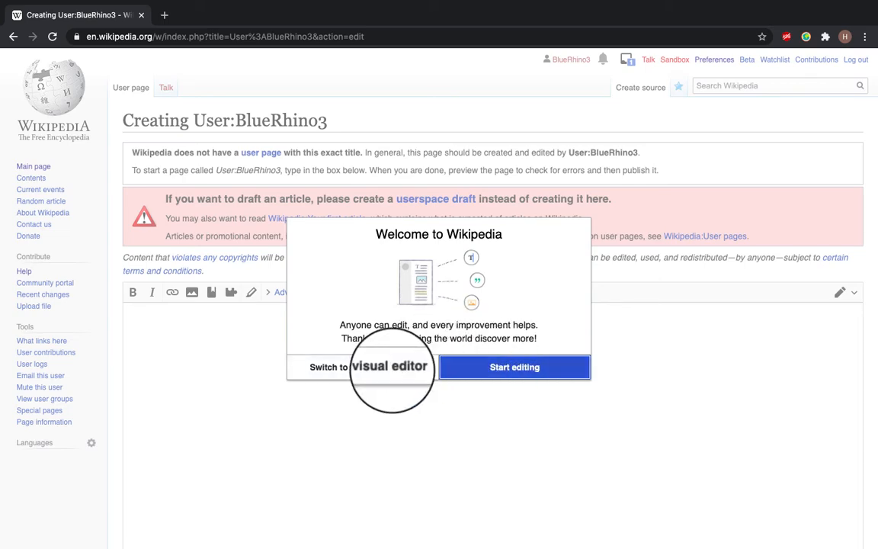
Choose the visual editor from the Welcome to Wikipedia dialog
click(513, 367)
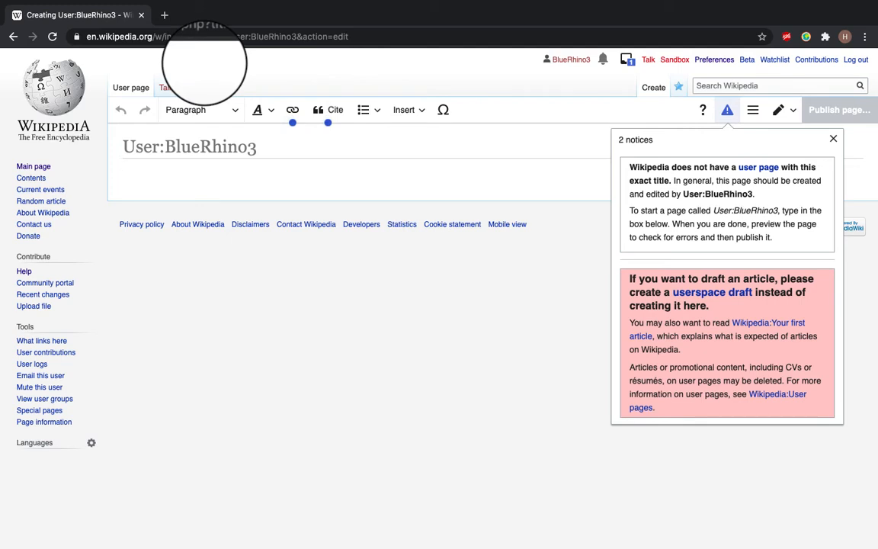
Dismiss the page-creation notices and the link and citation toolbar tips
click(832, 139)
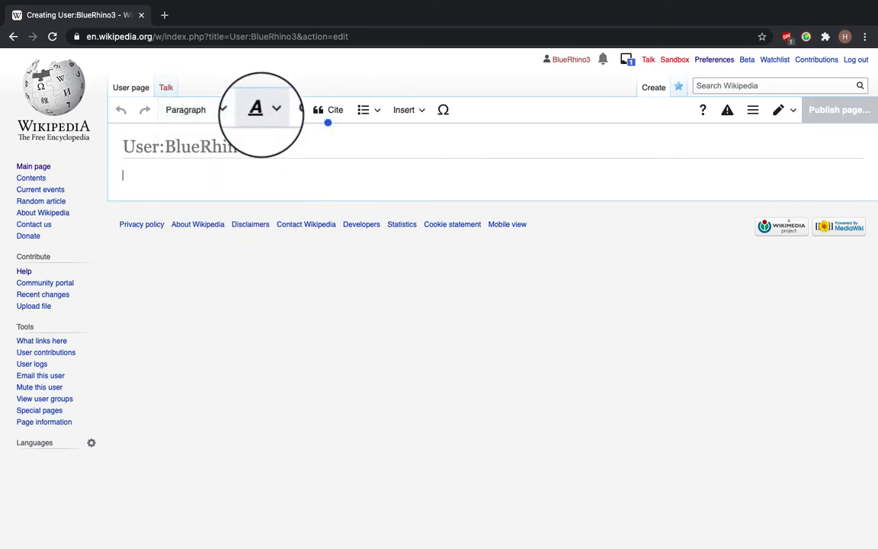
click(268, 109)
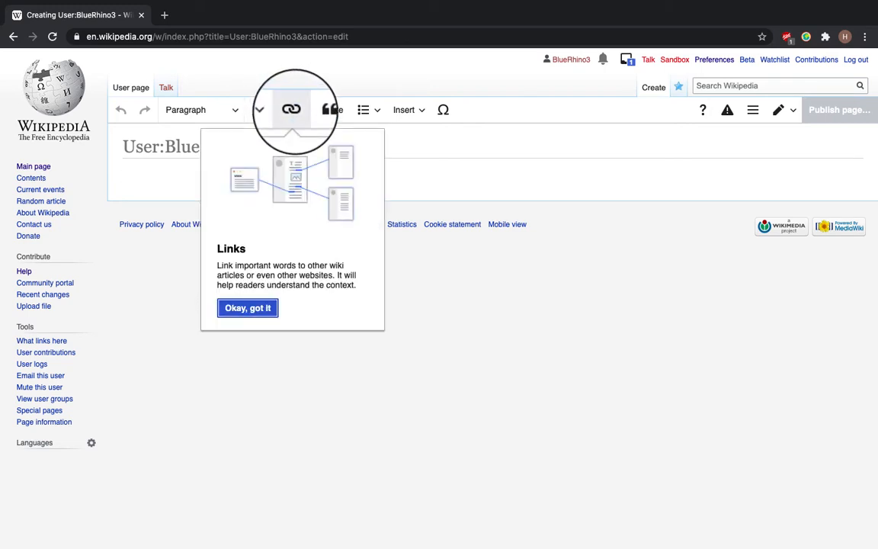
click(247, 307)
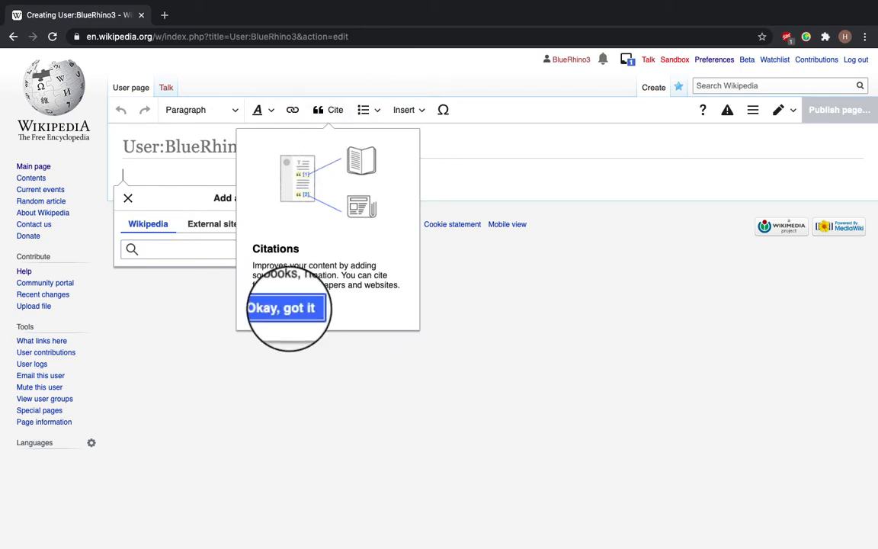
click(285, 308)
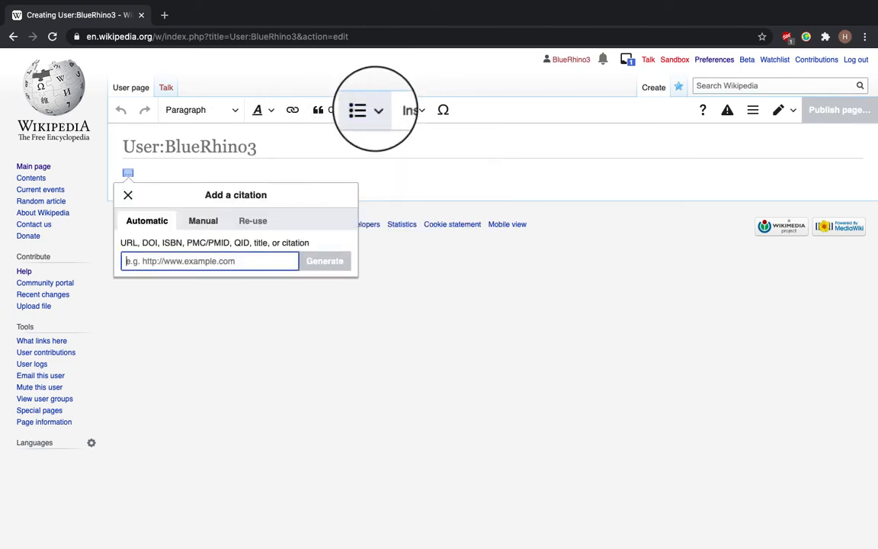
Browse the Latin set in the special characters panel
click(404, 110)
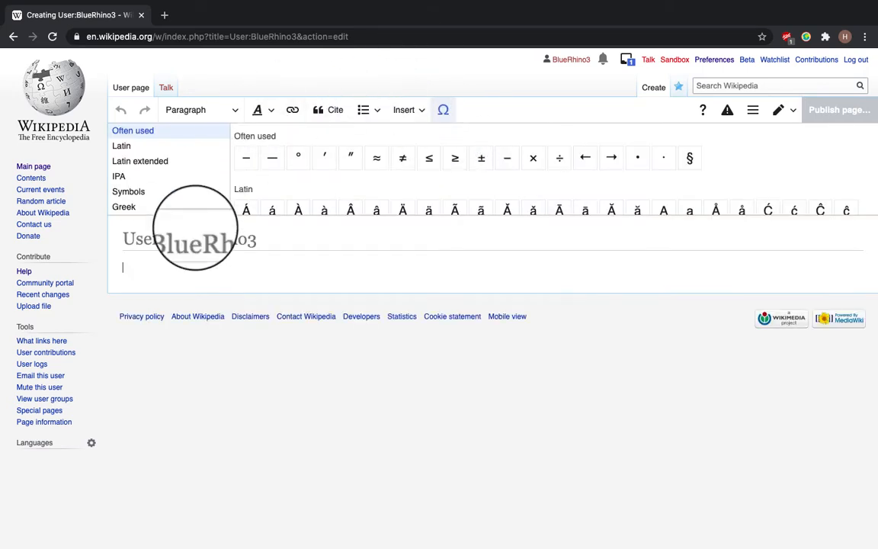
click(122, 146)
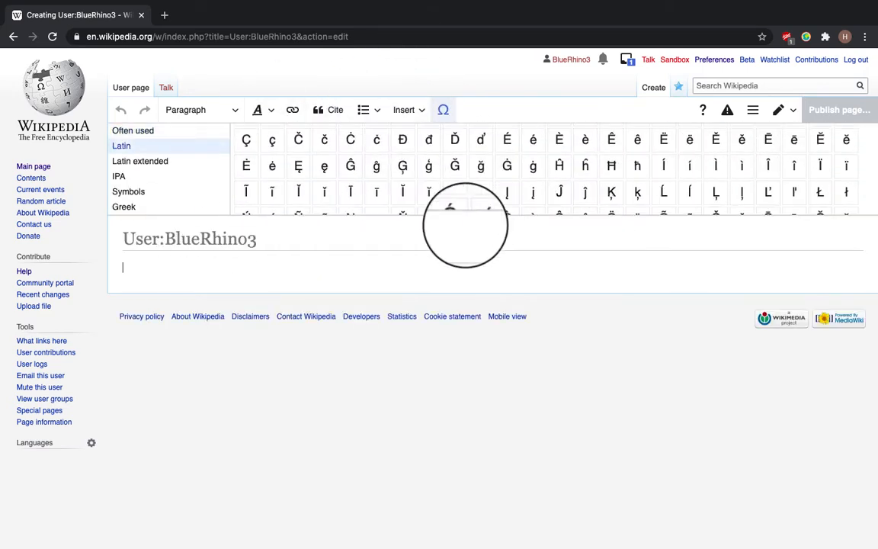
scroll(down, 3)
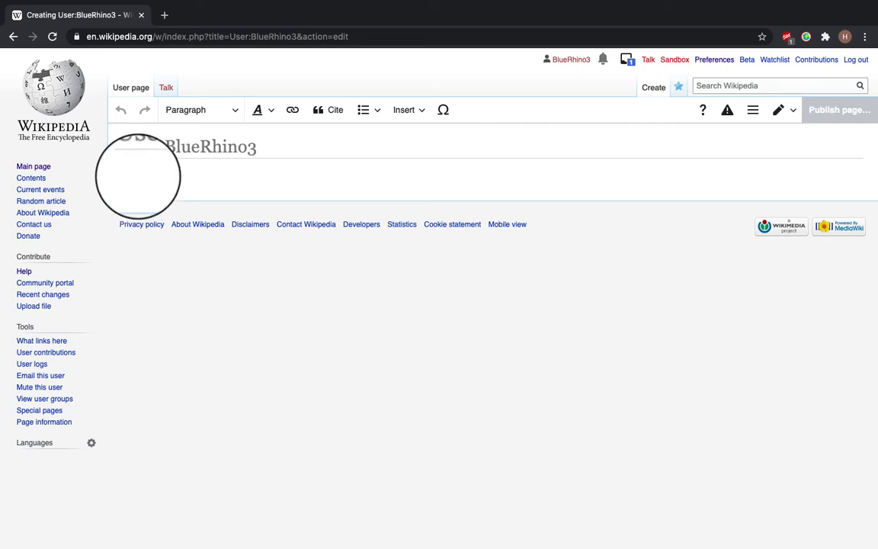
Type 'Hi, my name is Hannah and I am the new Wikimedia Training Intern' at Edinburgh
text(Hi, my nam)
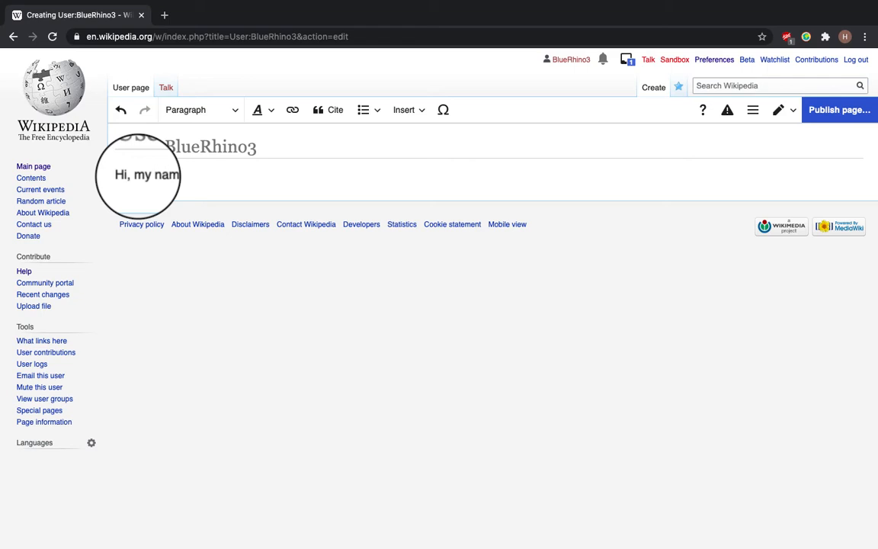
text(Hannah and I a)
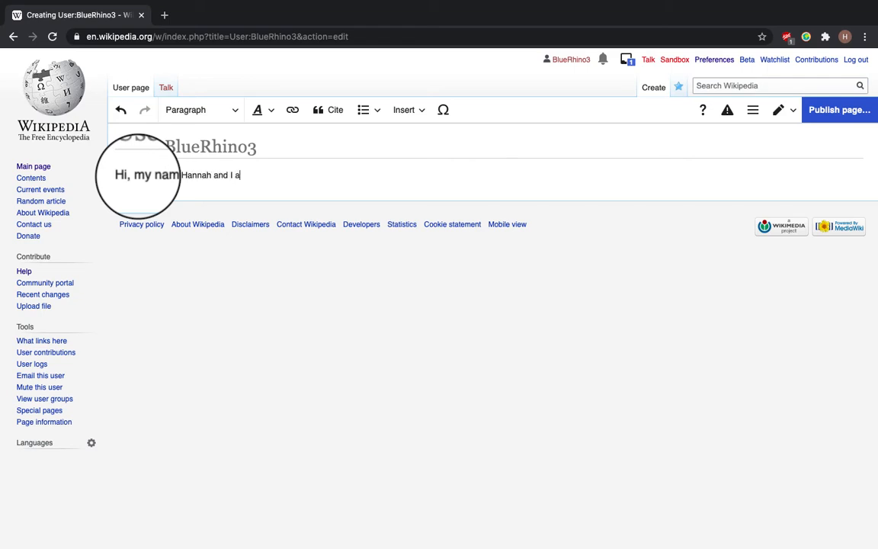
text(m the new)
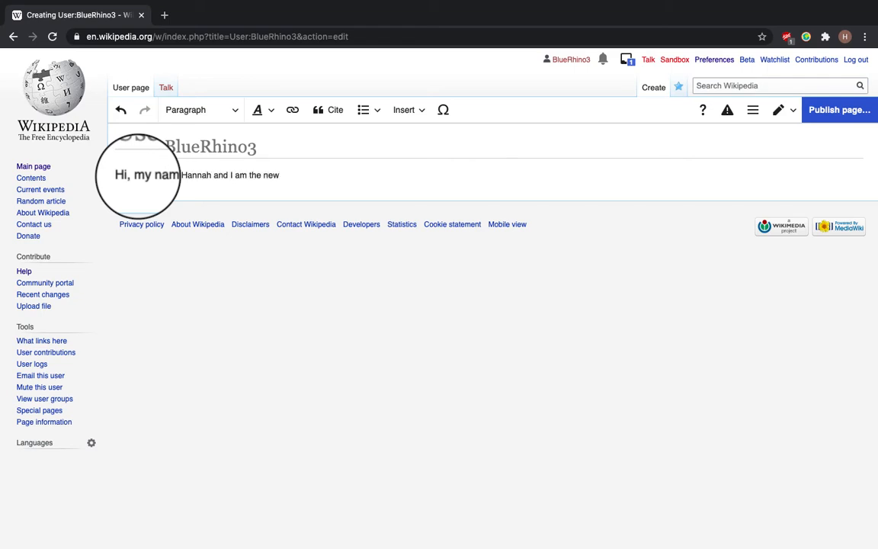
text(Wikimedia)
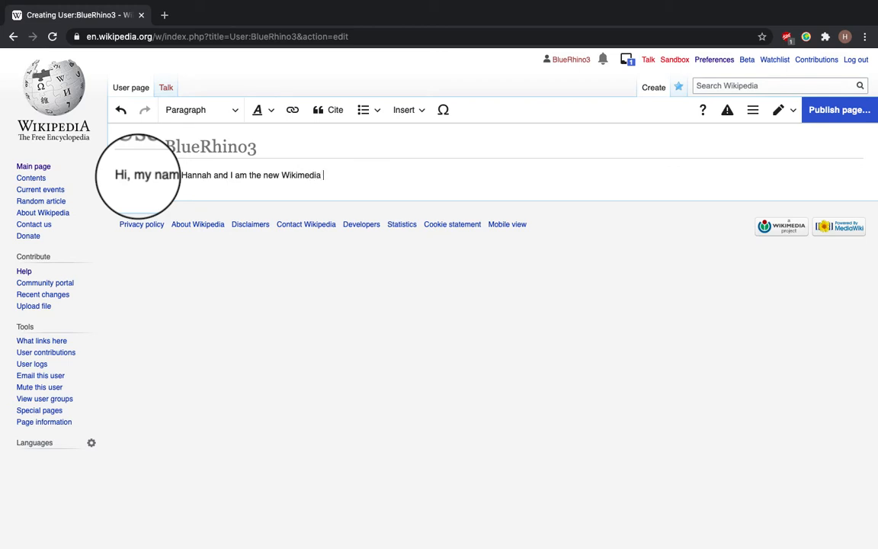
text(Training Intern at the University of Edi)
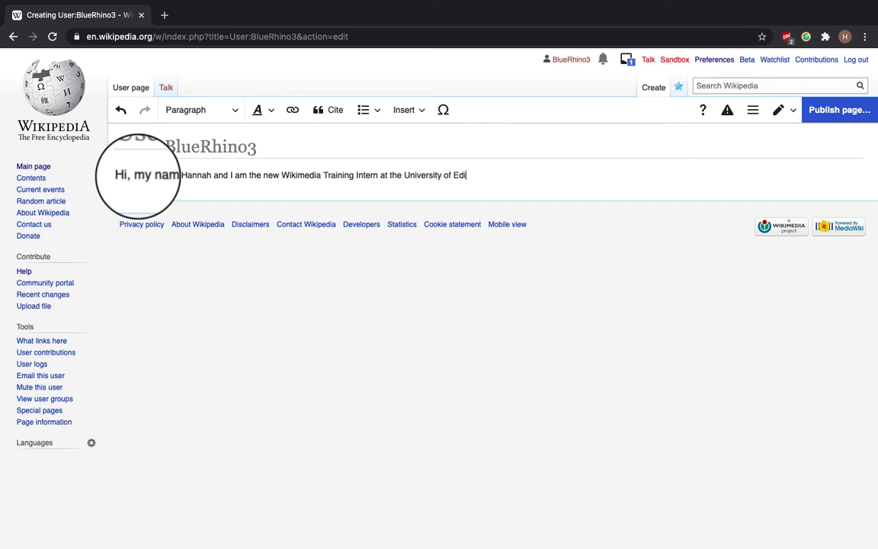
text(nburgh.)
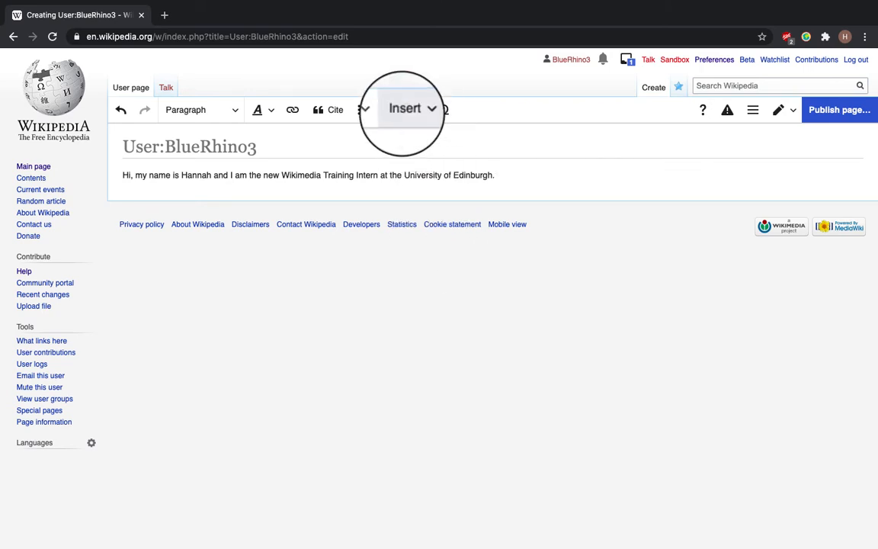
Find the 'This is a new user' template and insert it below the introduction
click(405, 109)
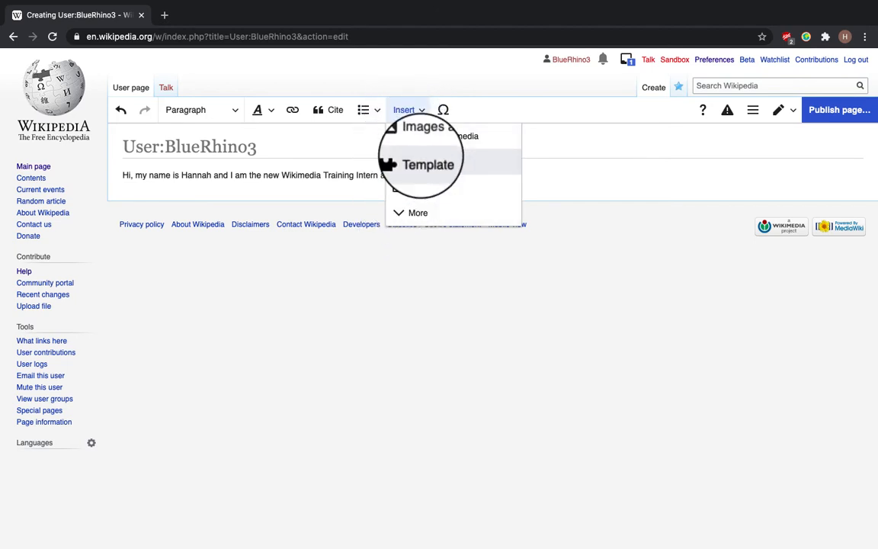
click(430, 163)
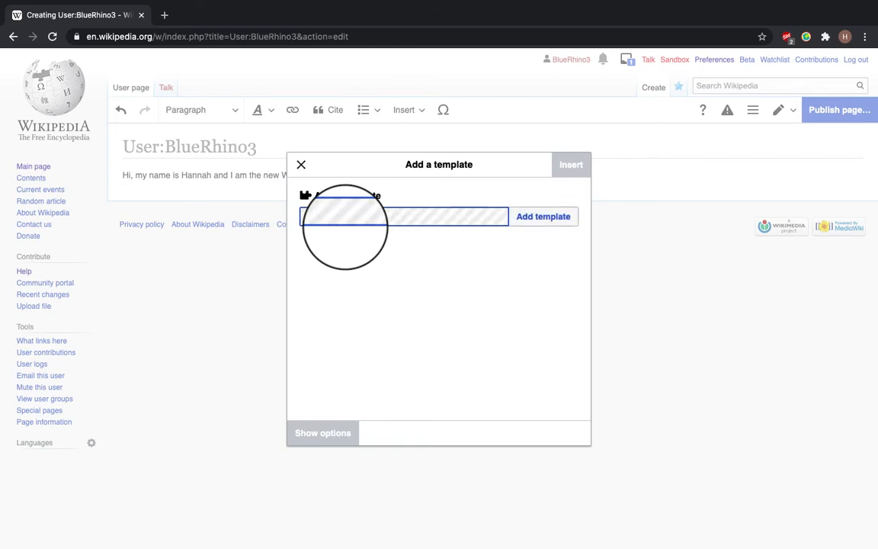
text(is a new user)
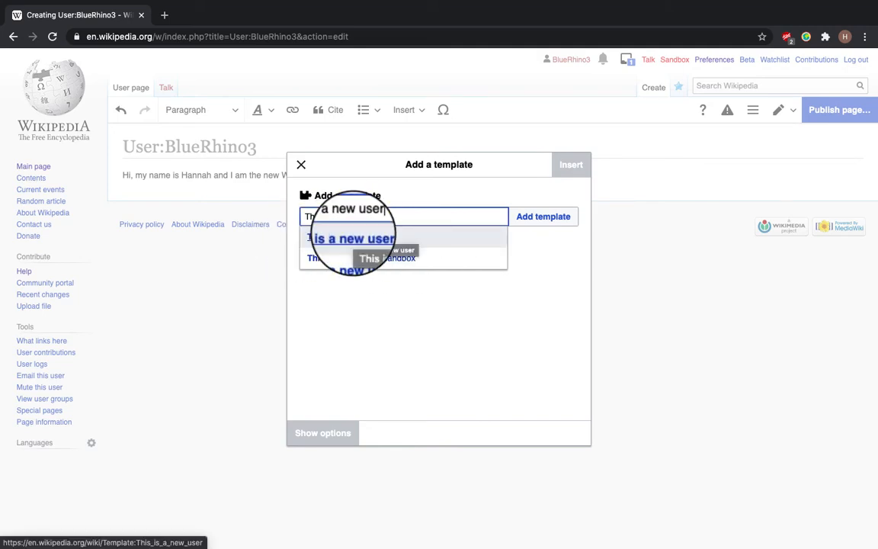
click(350, 238)
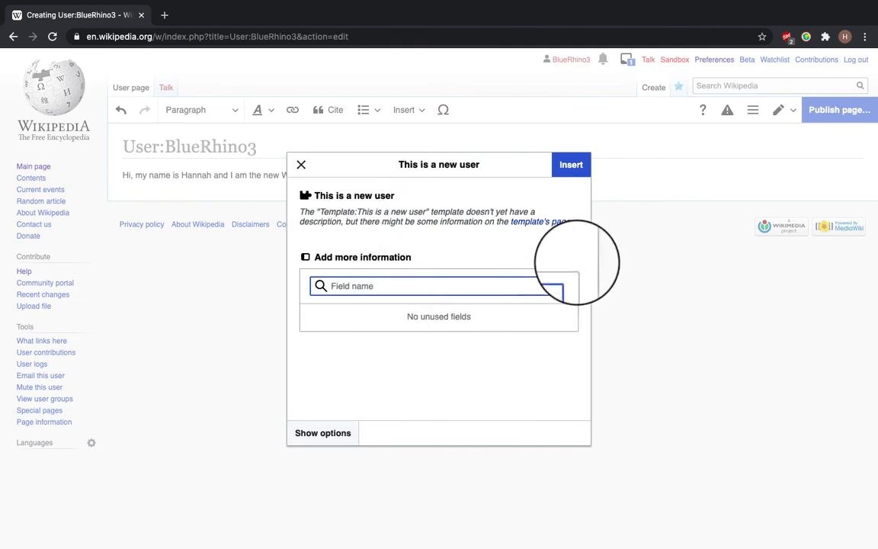
mouse_move(571, 165)
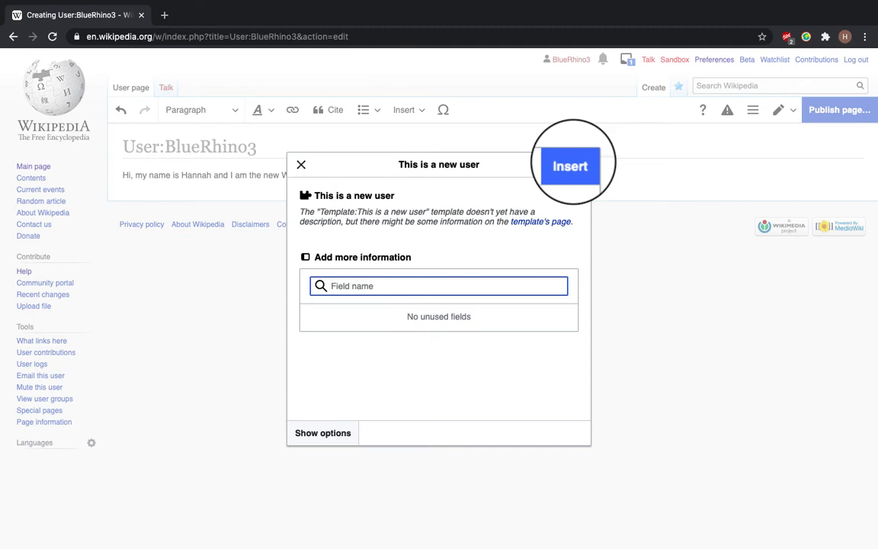
click(571, 166)
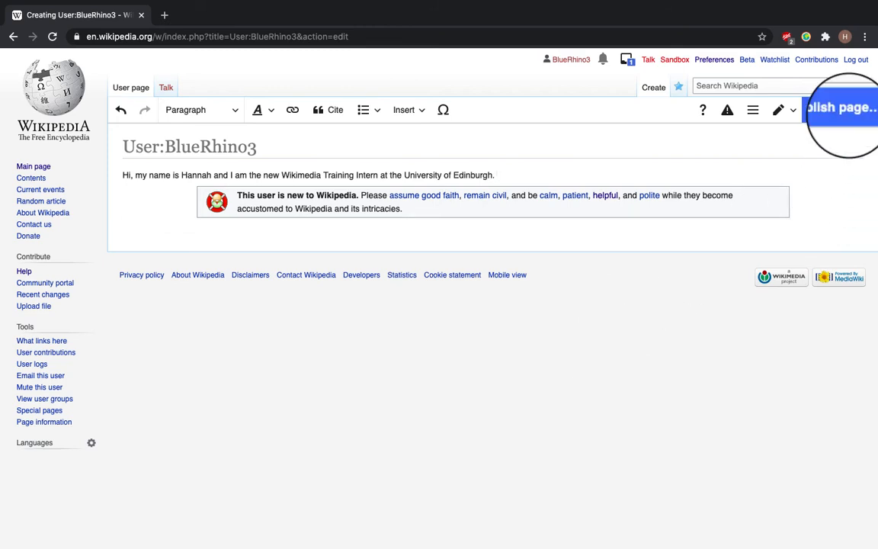
Publish User:BlueRhino3 with edit summary 'Created user page', keeping the page watched
click(839, 109)
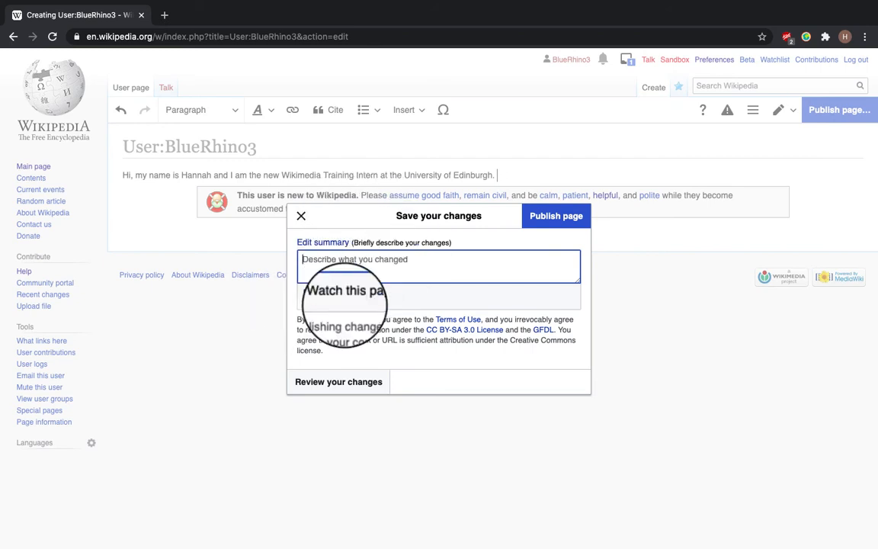
click(309, 295)
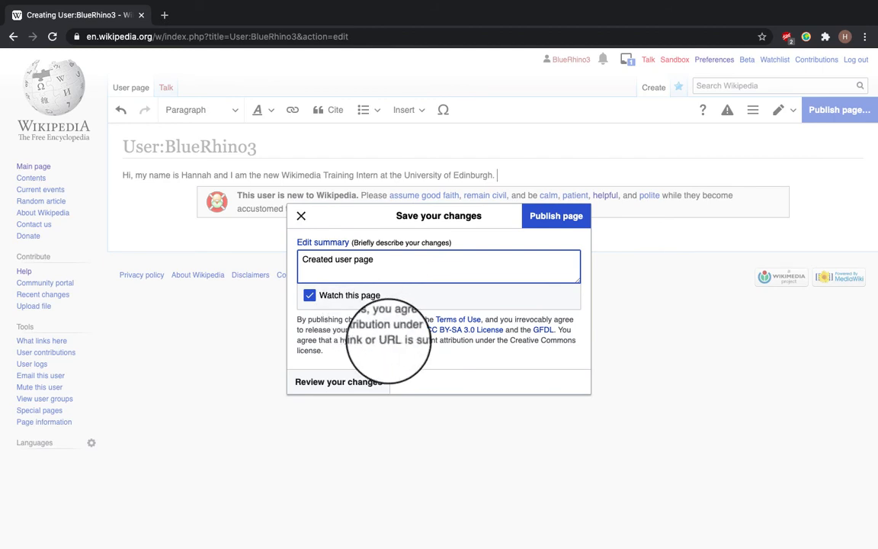
mouse_move(348, 180)
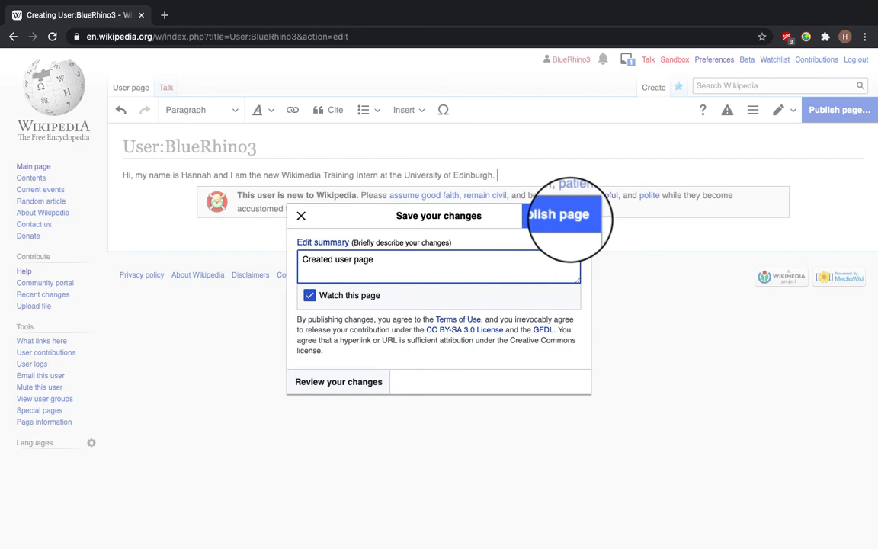
click(561, 214)
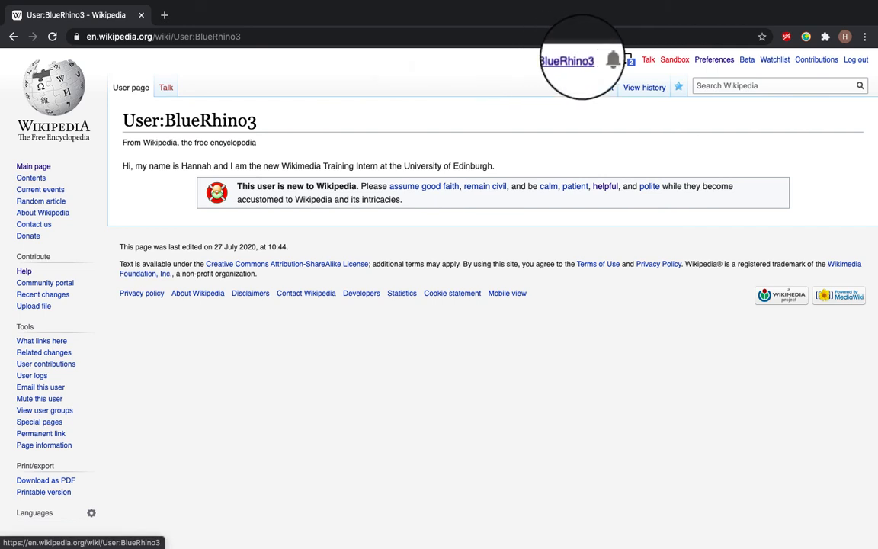
mouse_move(604, 86)
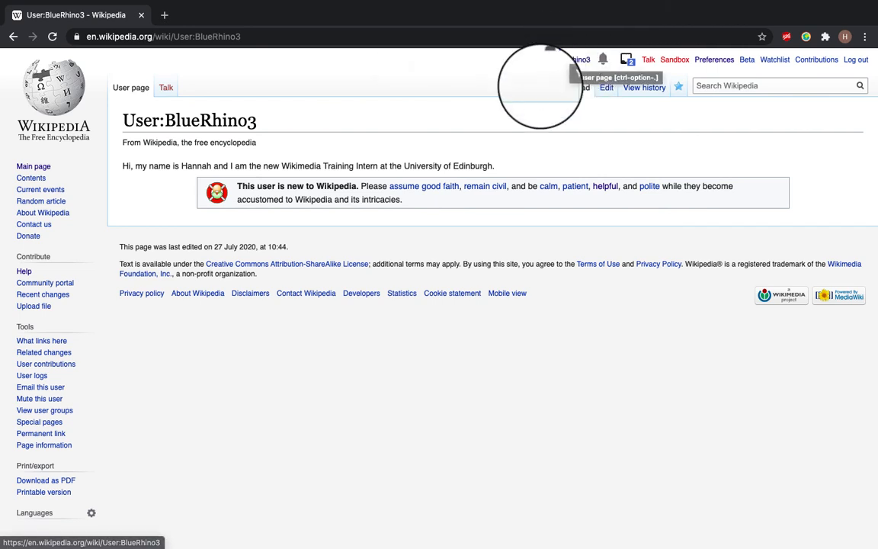